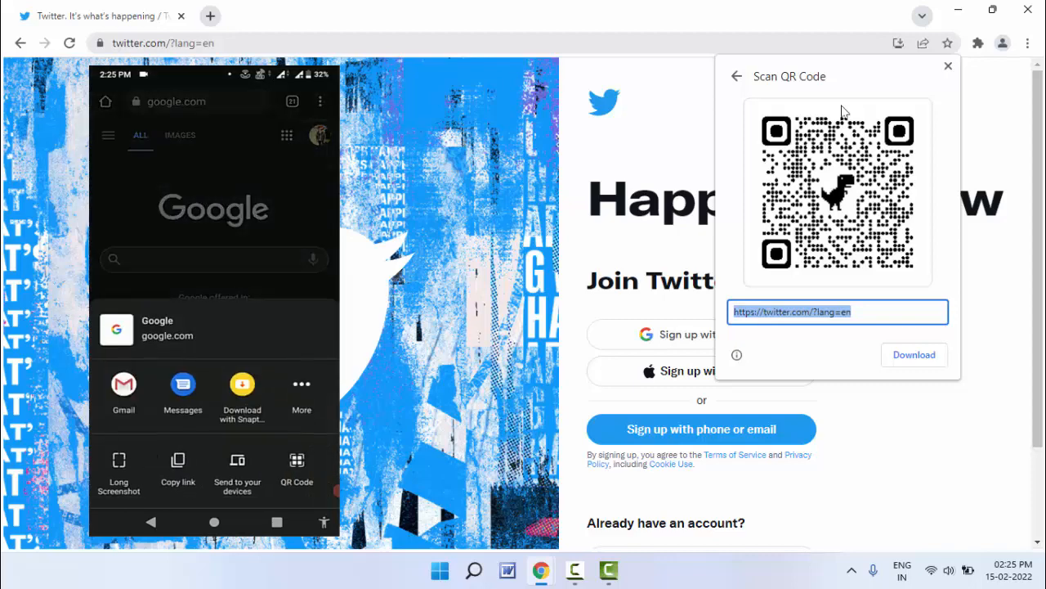
- Bring up the phone Chrome's Share/Scan QR code screen from the share sheet
{"action": "left_click", "coordinate": [298, 466]}
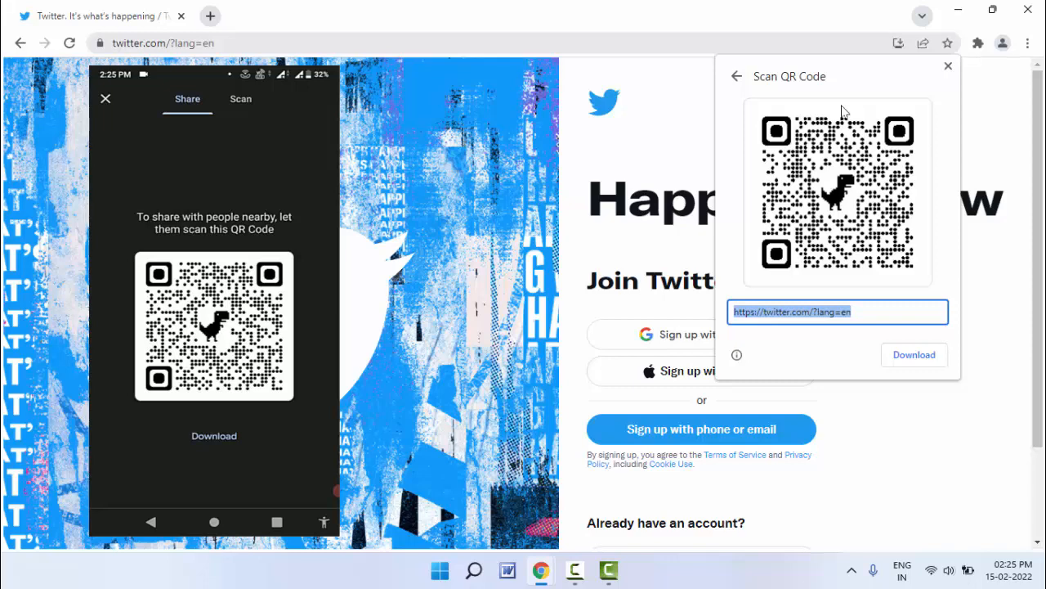